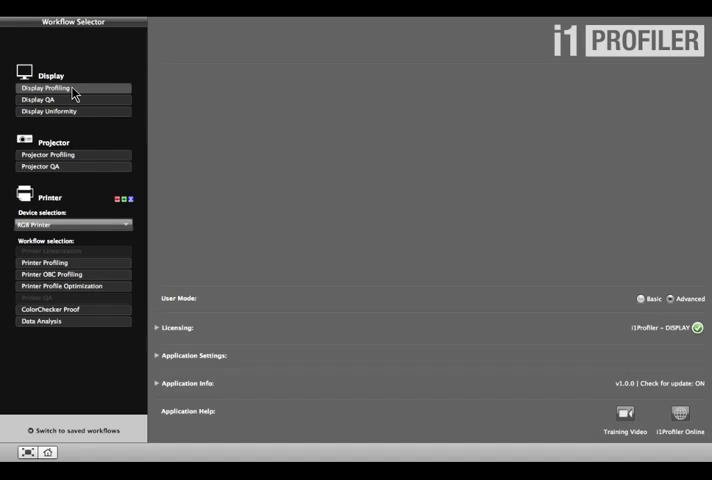
Start the Display Profiling workflow from the Workflow Selector.
{"action": "left_click", "coordinate": [72, 88]}
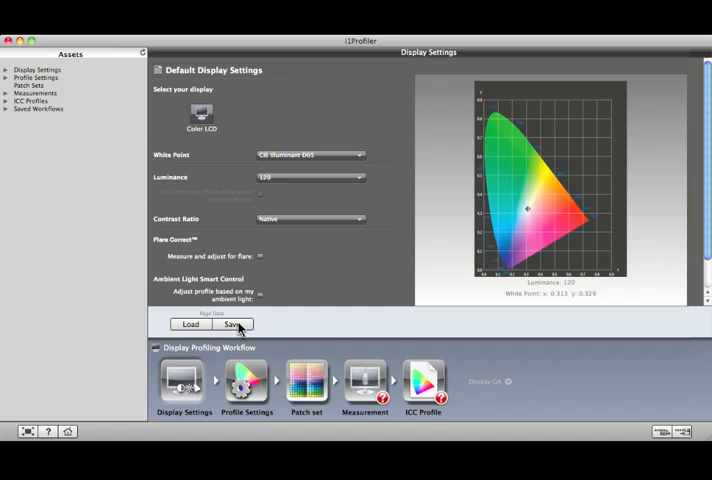
Load a saved display settings file from the Assets panel into the settings step.
{"action": "left_click", "coordinate": [232, 324]}
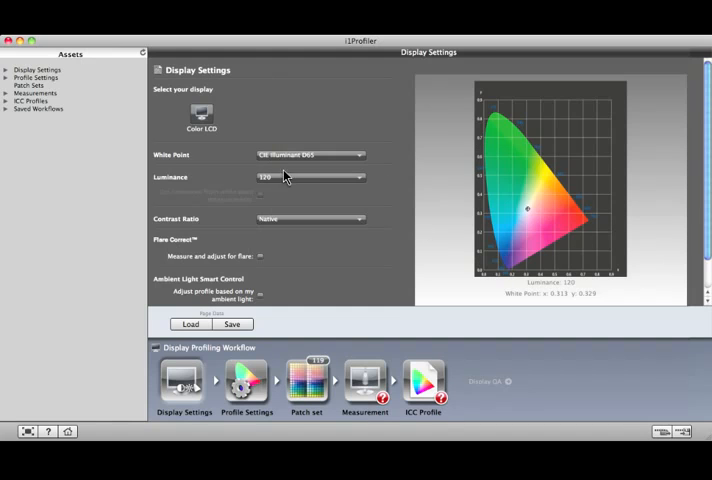
{"action": "left_click", "coordinate": [8, 68]}
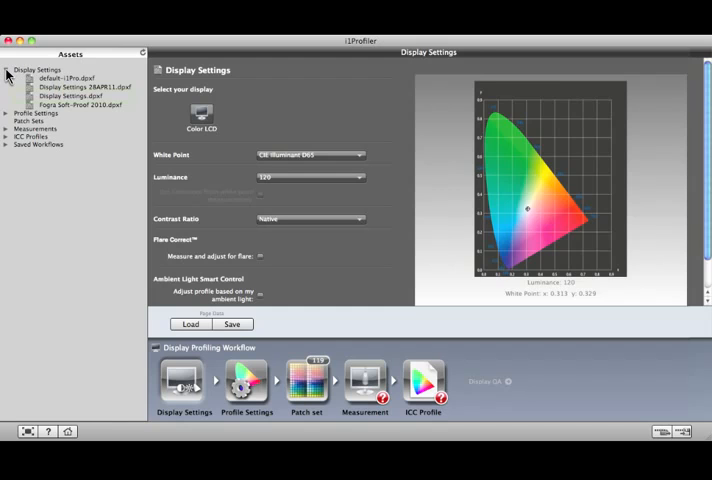
{"action": "left_click", "coordinate": [80, 96]}
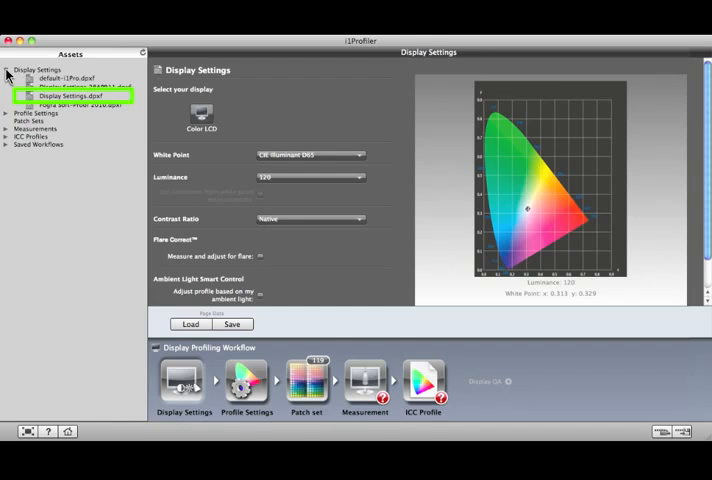
{"action": "left_click", "coordinate": [40, 112]}
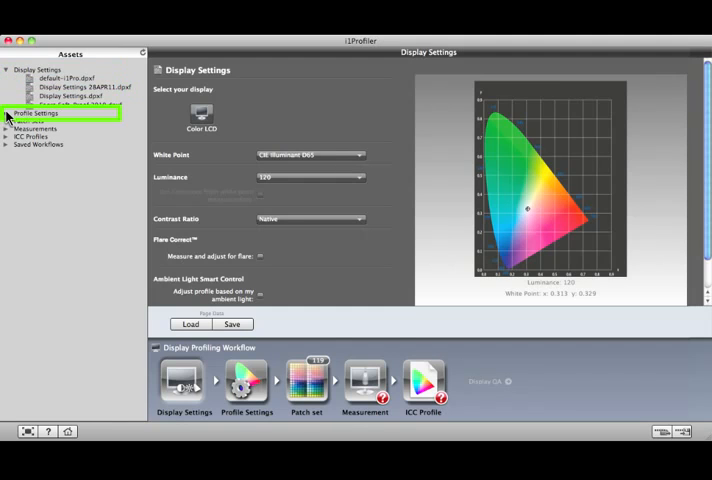
{"action": "left_click", "coordinate": [34, 128]}
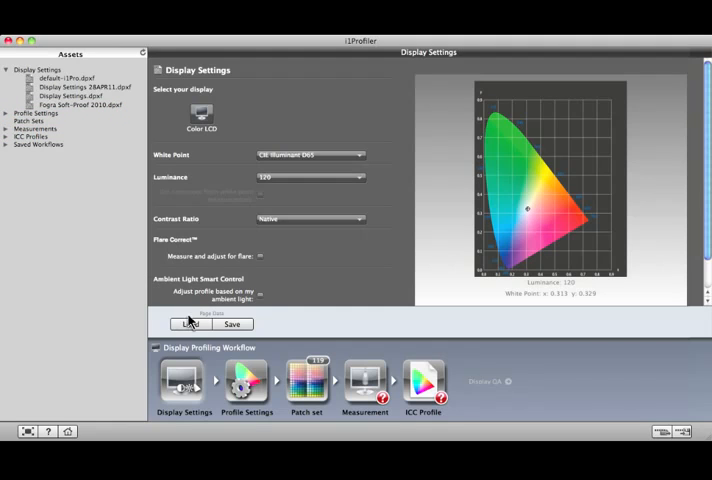
{"action": "left_click", "coordinate": [190, 324]}
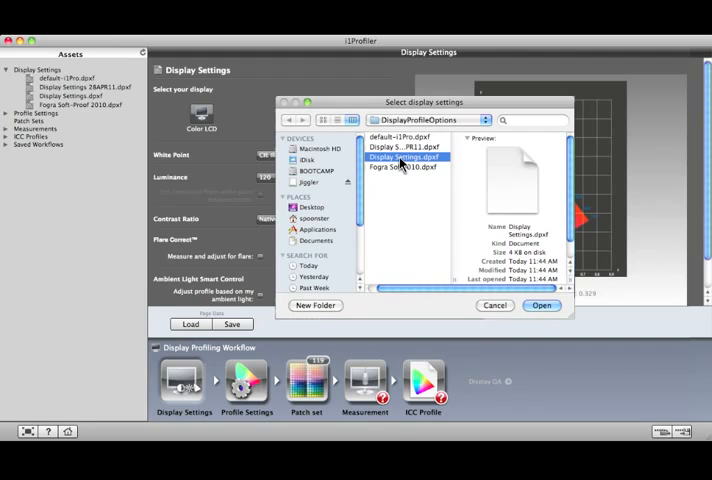
{"action": "left_click", "coordinate": [540, 304]}
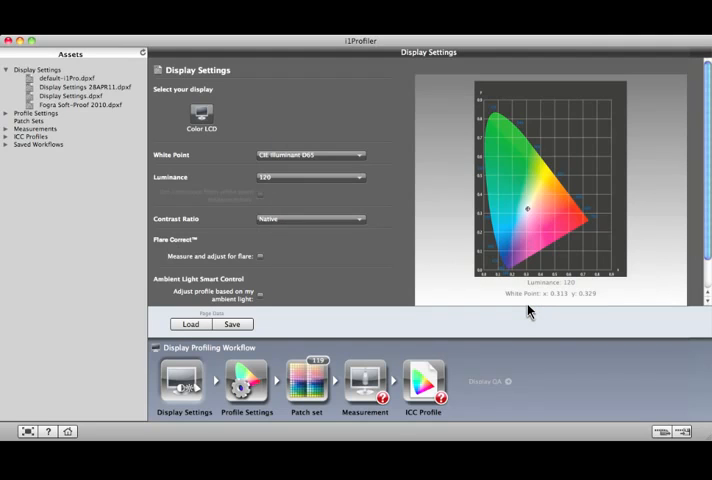
{"action": "mouse_move", "coordinate": [190, 398]}
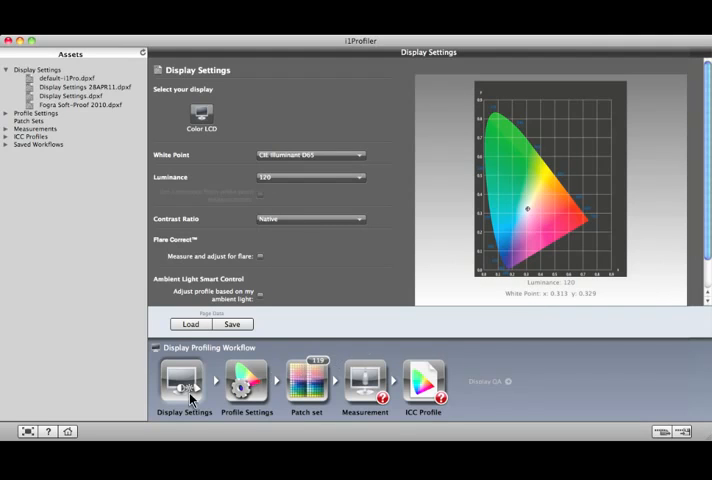
{"action": "left_click", "coordinate": [46, 432]}
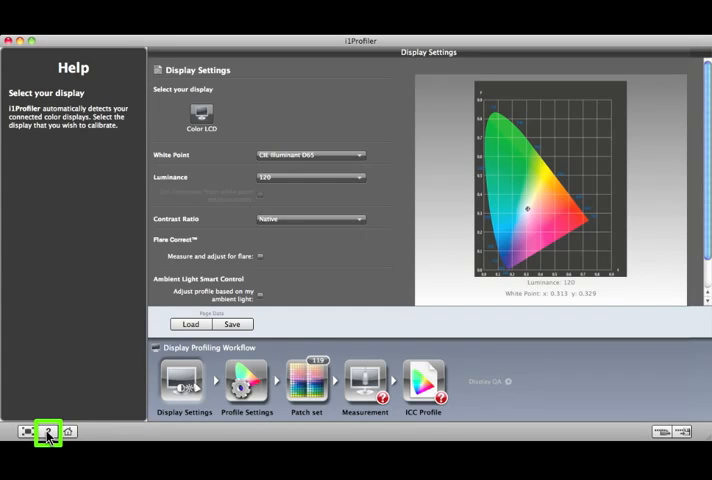
{"action": "left_click", "coordinate": [46, 432]}
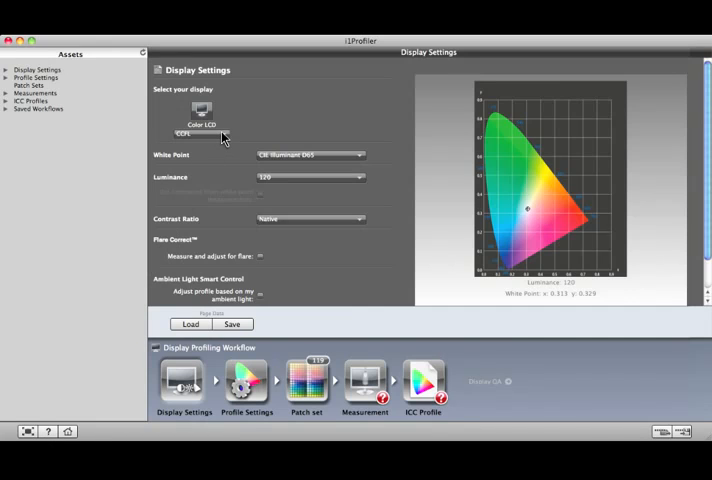
{"action": "left_click", "coordinate": [200, 134]}
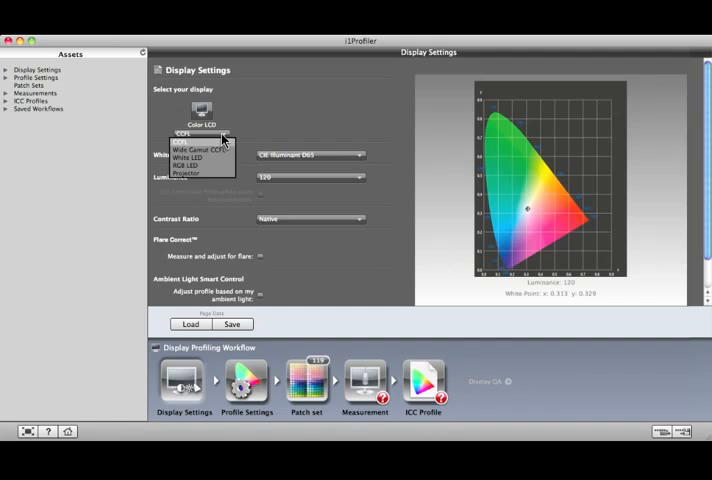
{"action": "left_click", "coordinate": [202, 132]}
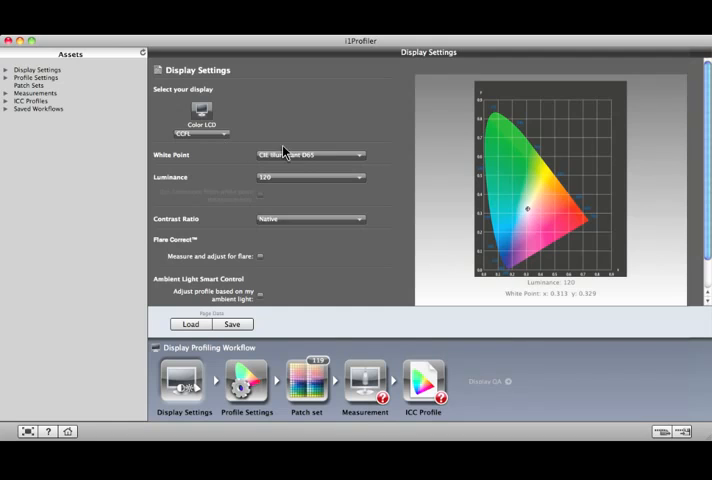
{"action": "left_click", "coordinate": [310, 156]}
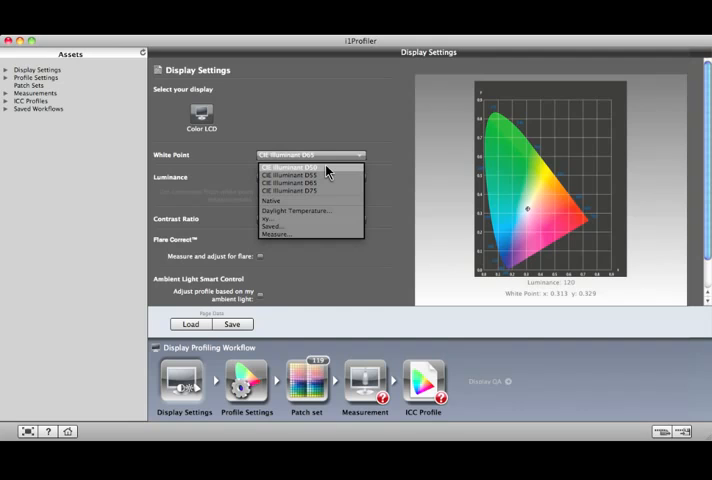
{"action": "mouse_move", "coordinate": [328, 200]}
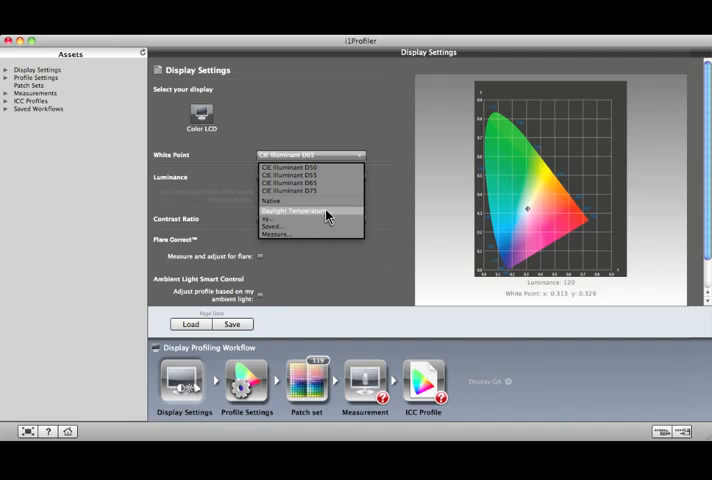
{"action": "mouse_move", "coordinate": [332, 218]}
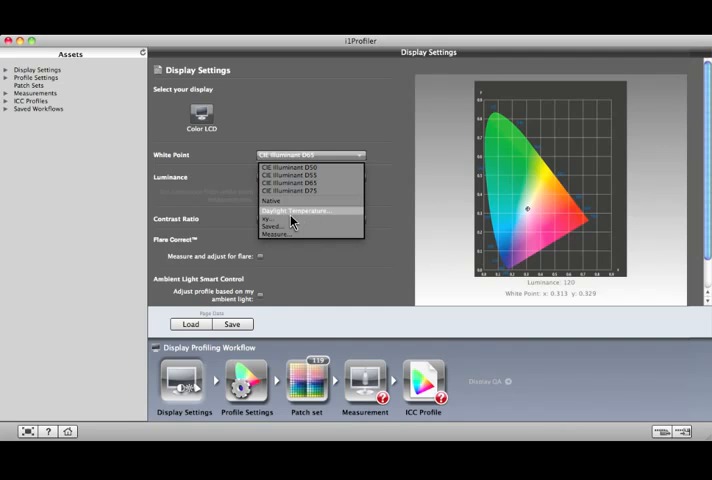
{"action": "mouse_move", "coordinate": [296, 212]}
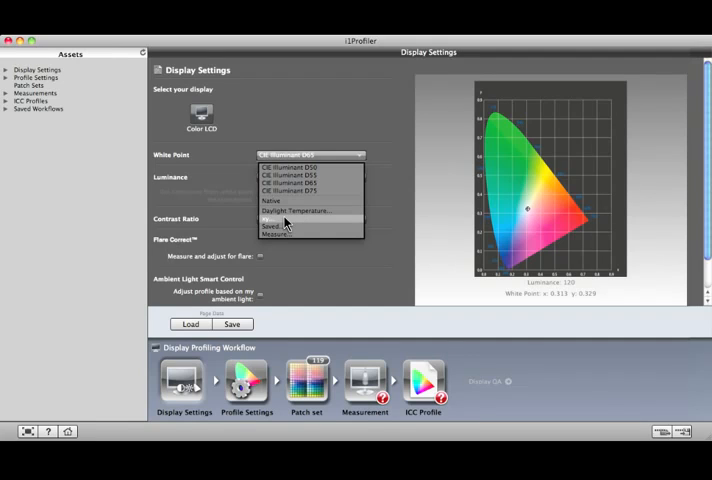
{"action": "mouse_move", "coordinate": [284, 234]}
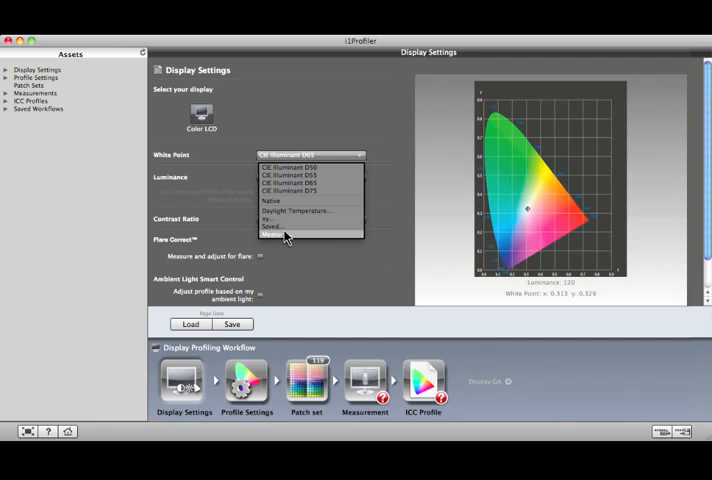
{"action": "mouse_move", "coordinate": [288, 234]}
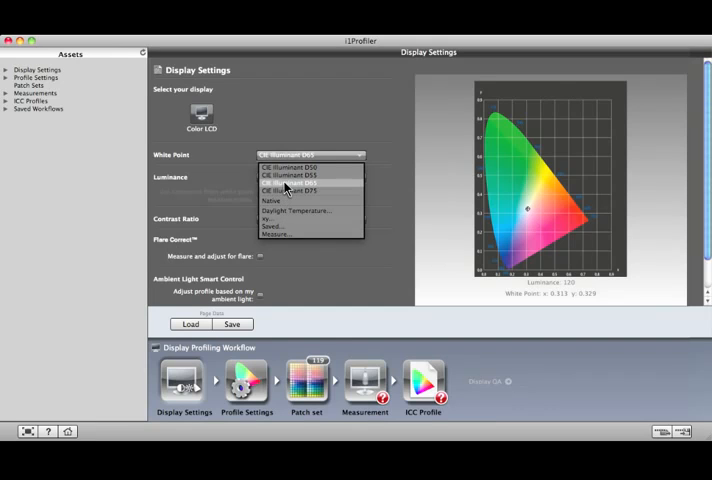
{"action": "left_click", "coordinate": [290, 168]}
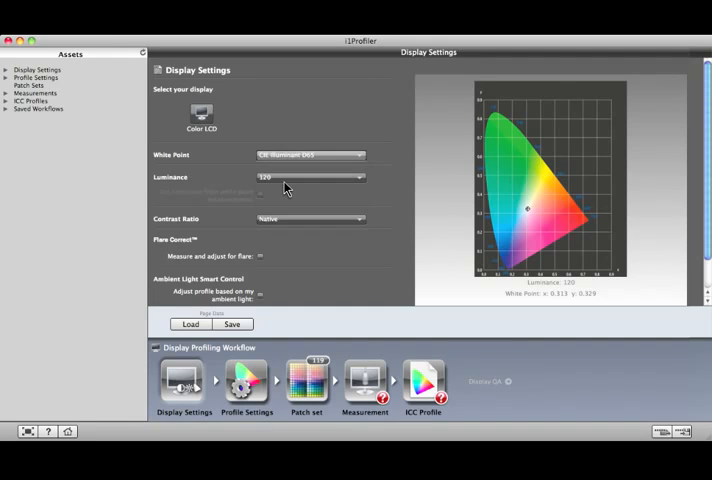
{"action": "left_click", "coordinate": [310, 176]}
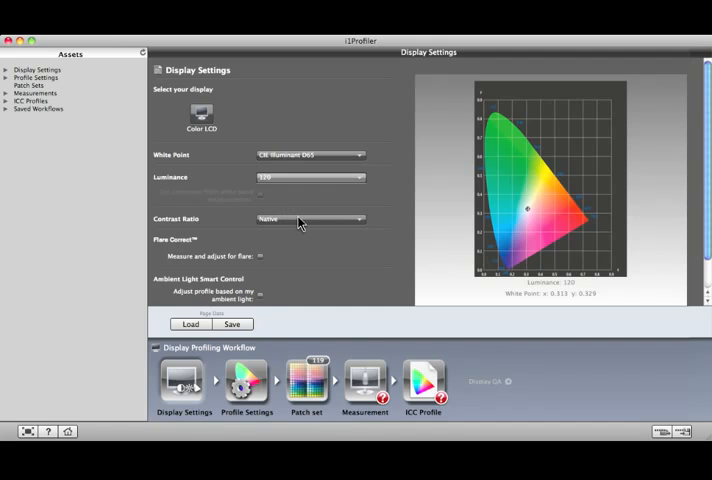
Reset the settings to Default Display Settings (D65, luminance target, Native contrast).
{"action": "left_click", "coordinate": [310, 220]}
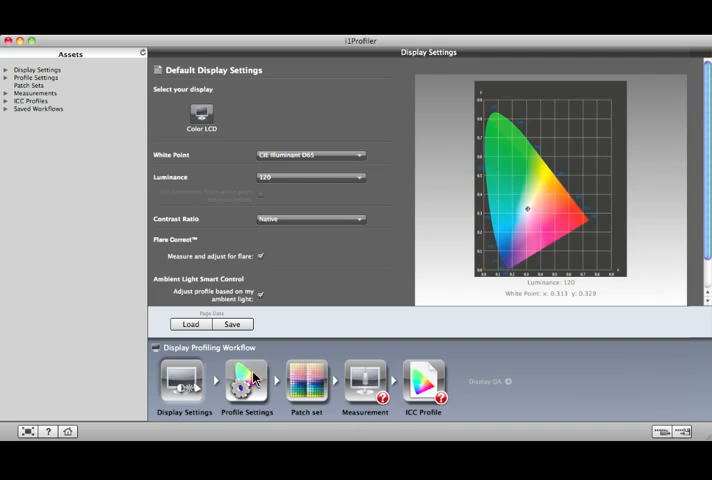
Advance to the Default Profile Settings step in the workflow bar.
{"action": "left_click", "coordinate": [246, 384]}
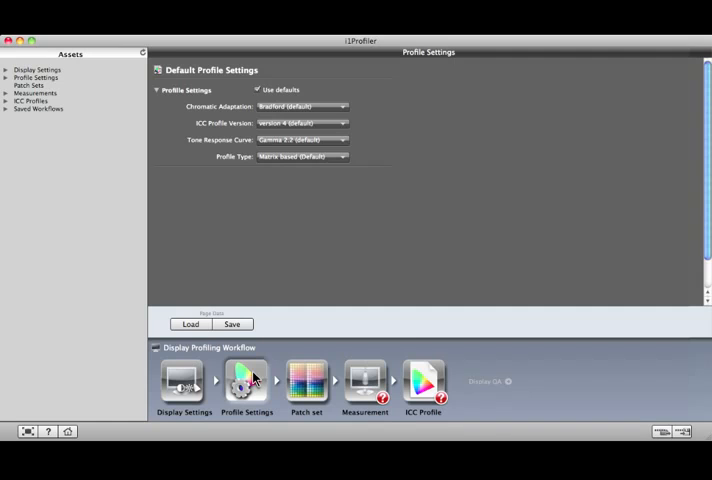
{"action": "mouse_move", "coordinate": [304, 378]}
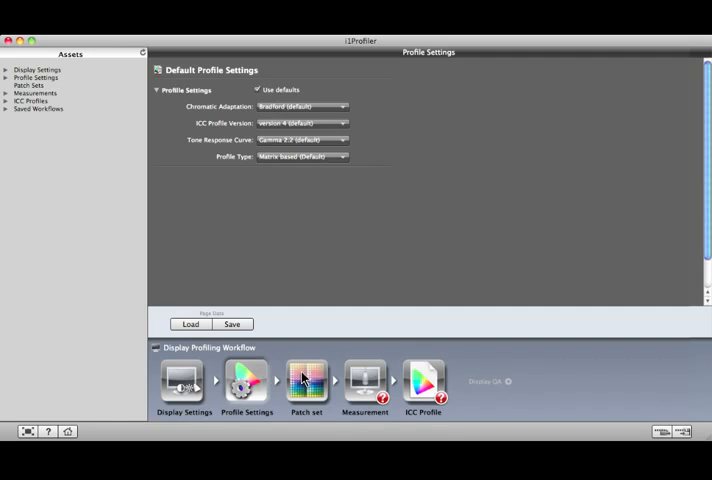
Pass through the default Patch Set step and advance to the Measurement step.
{"action": "left_click", "coordinate": [306, 384]}
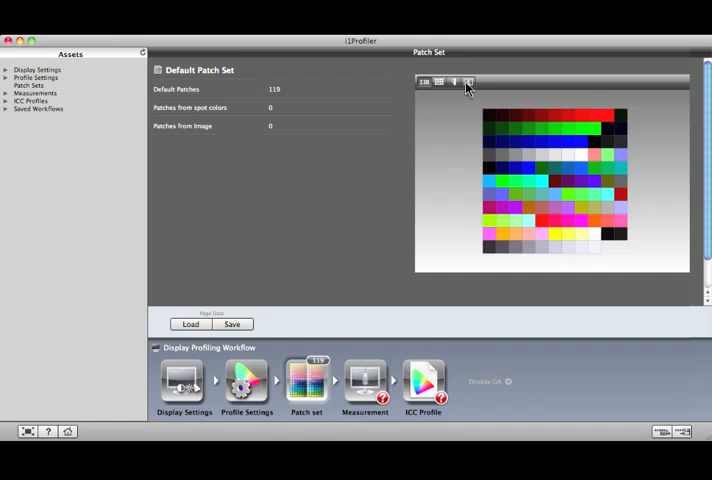
{"action": "mouse_move", "coordinate": [468, 82]}
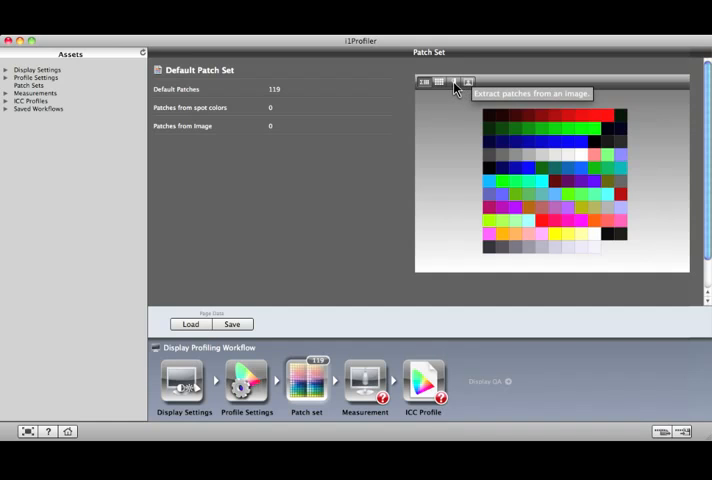
{"action": "mouse_move", "coordinate": [452, 82]}
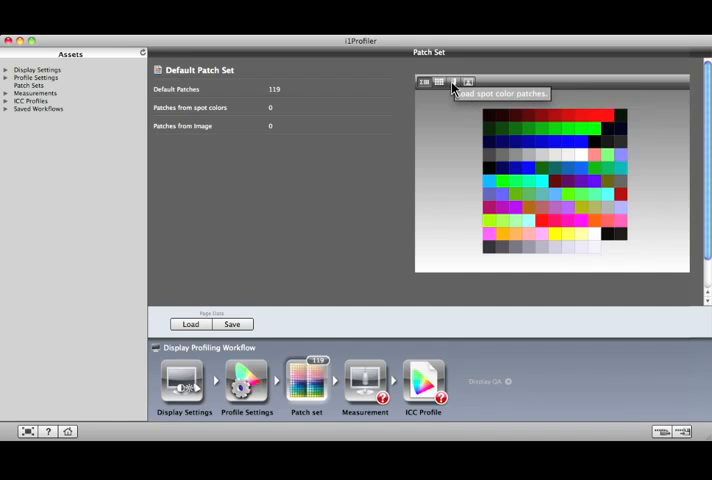
{"action": "mouse_move", "coordinate": [436, 82]}
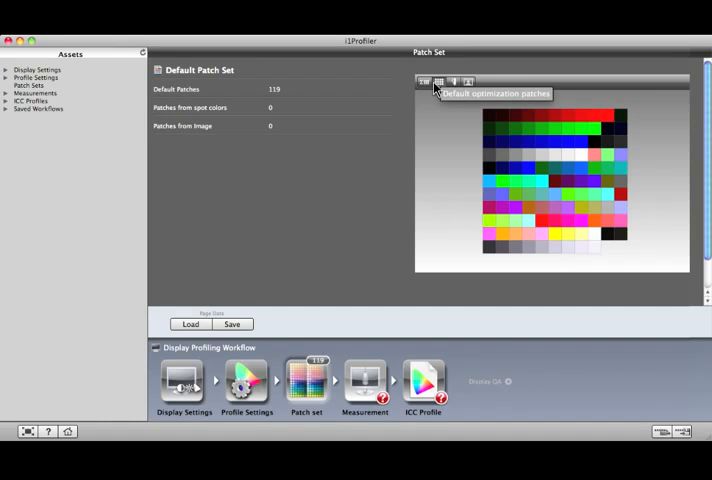
{"action": "left_click", "coordinate": [364, 384]}
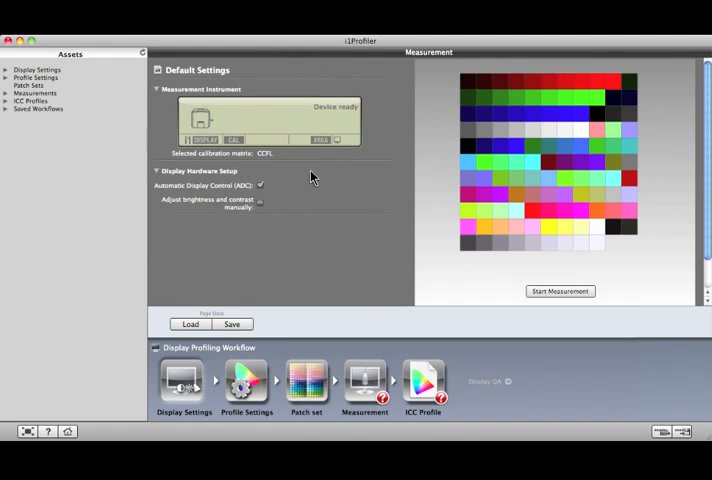
{"action": "left_click", "coordinate": [260, 200]}
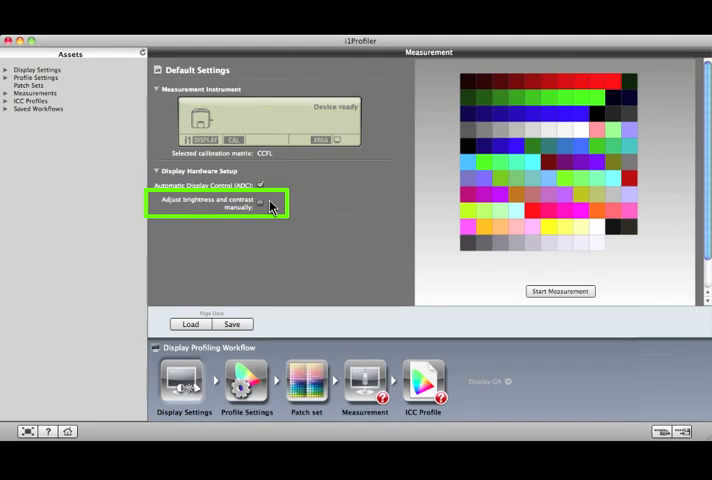
{"action": "left_click", "coordinate": [260, 184]}
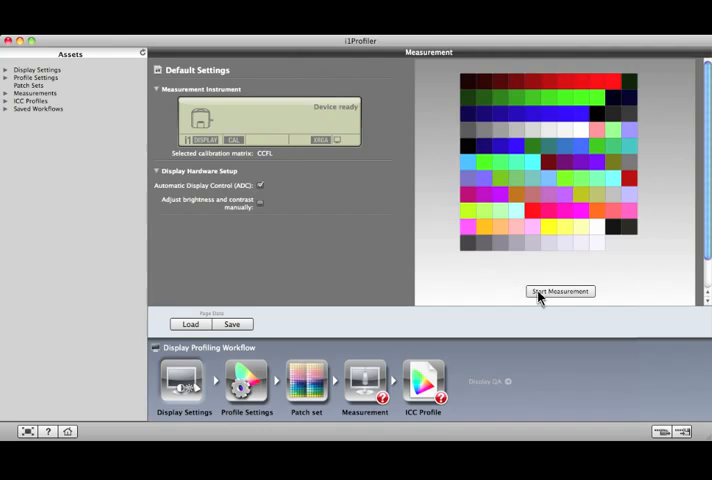
Run the display measurement, stepping through instrument placement and ambient light pages.
{"action": "left_click", "coordinate": [560, 292]}
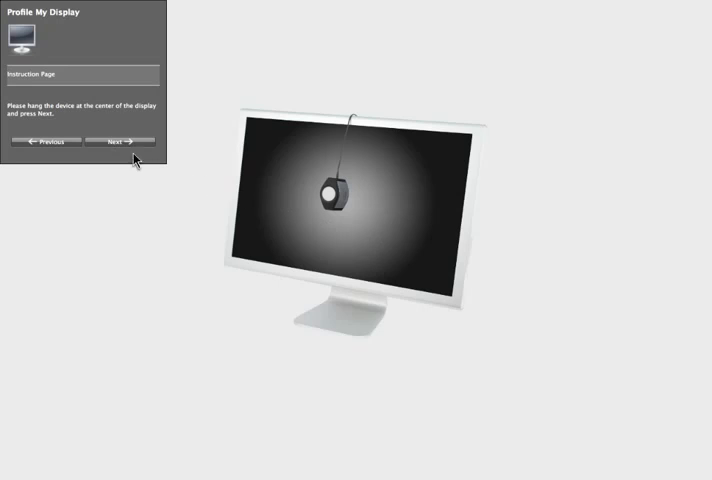
{"action": "left_click", "coordinate": [122, 140]}
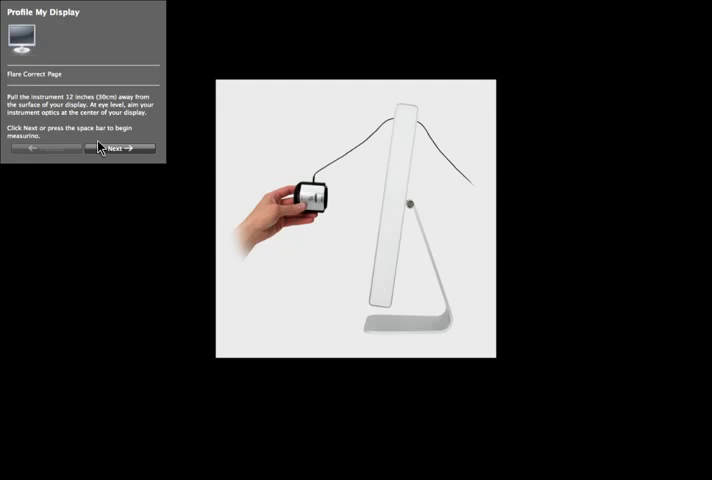
{"action": "left_click", "coordinate": [120, 148]}
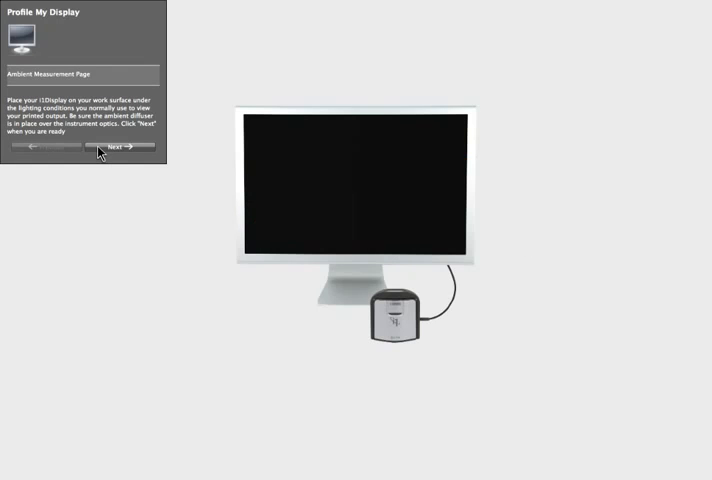
{"action": "left_click", "coordinate": [124, 148]}
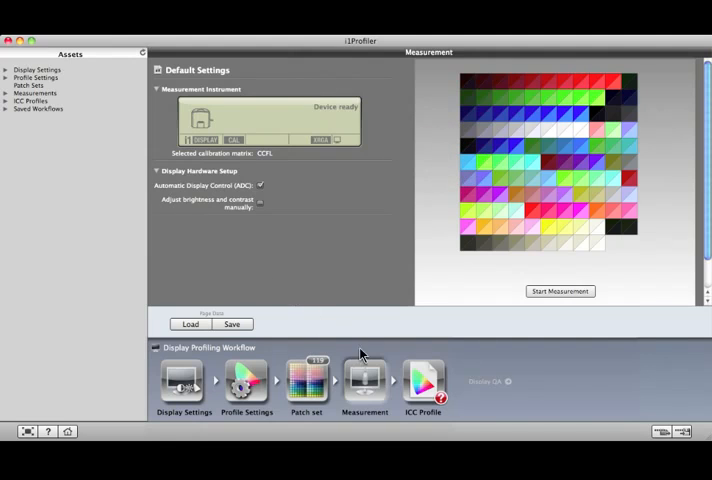
Go to the ICC Profile step and name the profile 'Color LCD.icc'.
{"action": "left_click", "coordinate": [422, 384]}
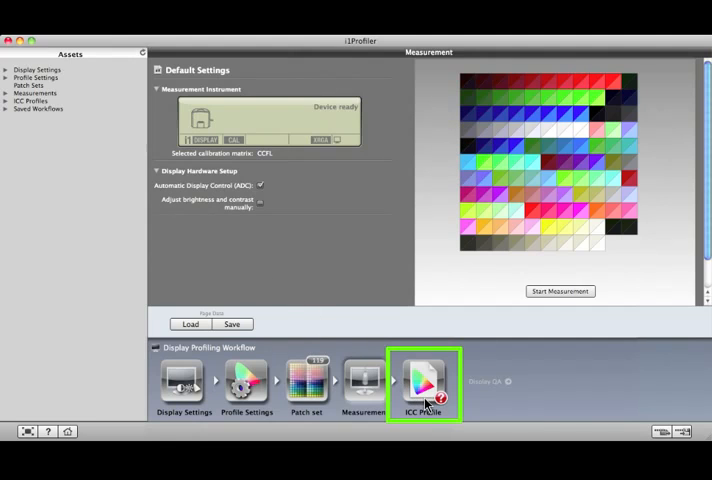
{"action": "left_click", "coordinate": [422, 382]}
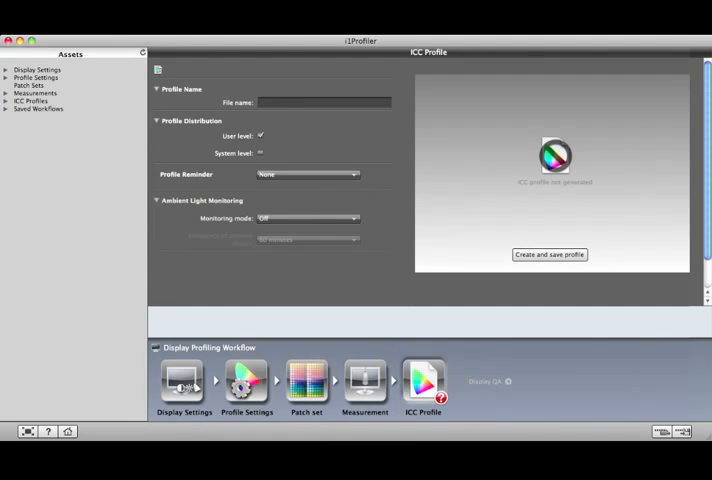
{"action": "type", "text": "Color LCD.icc"}
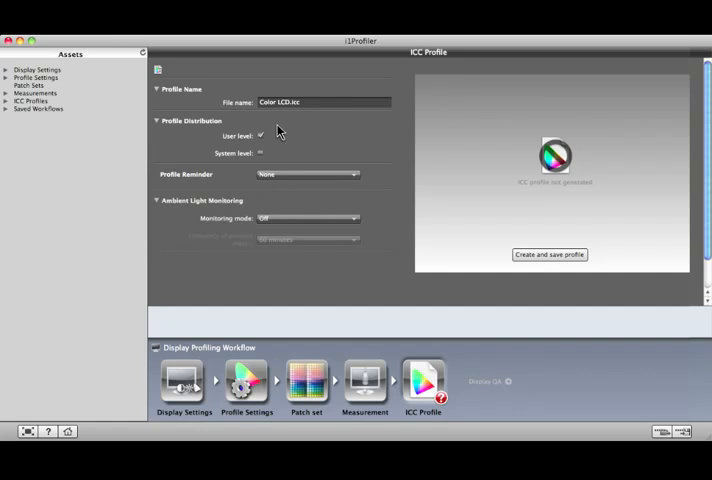
Set the profile to user-level distribution and review the Profile Reminder choices.
{"action": "left_click", "coordinate": [260, 136]}
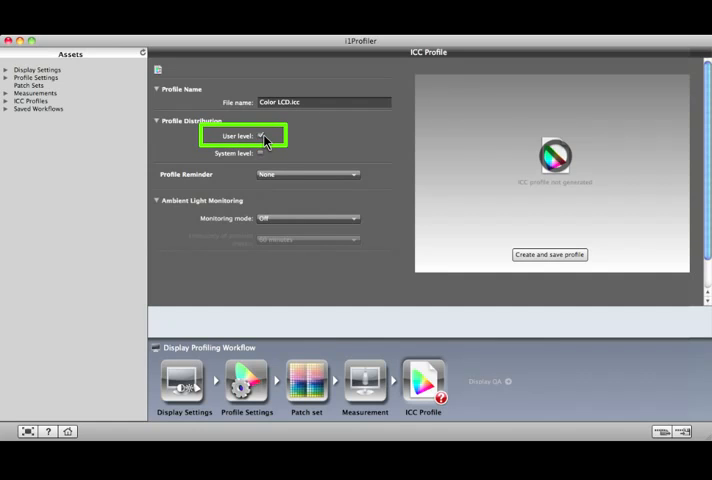
{"action": "left_click", "coordinate": [260, 152]}
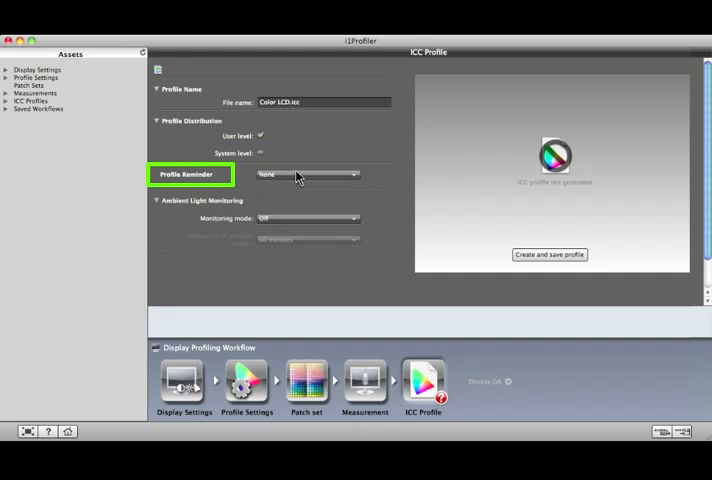
{"action": "left_click", "coordinate": [308, 174]}
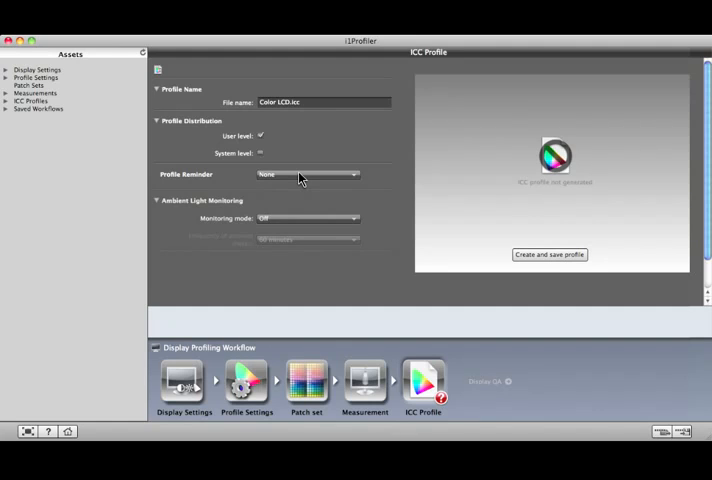
{"action": "mouse_move", "coordinate": [532, 262]}
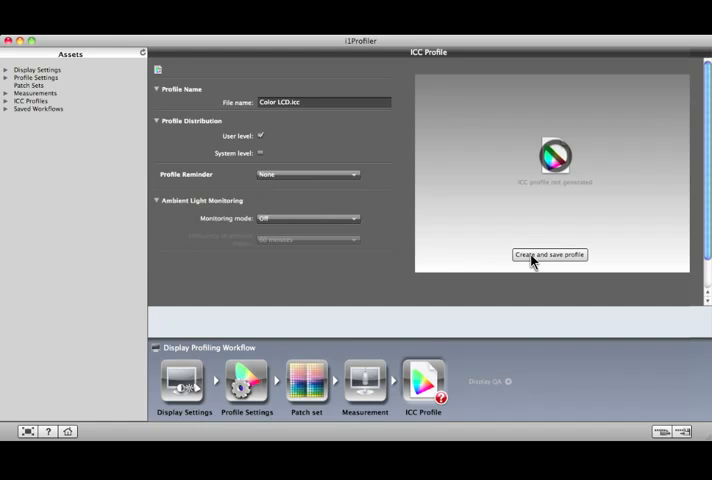
Create and save the Color LCD profile and toggle the Before/After preview.
{"action": "left_click", "coordinate": [548, 254]}
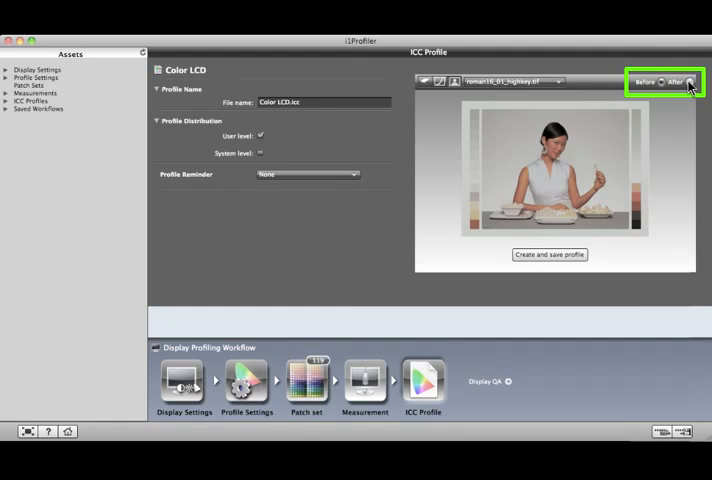
{"action": "left_click", "coordinate": [680, 80]}
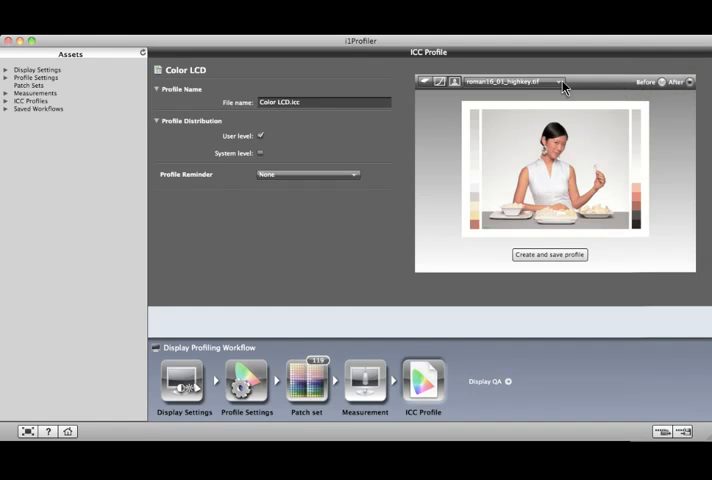
Preview different sample photos, including the portrait on a magenta background.
{"action": "left_click", "coordinate": [562, 82]}
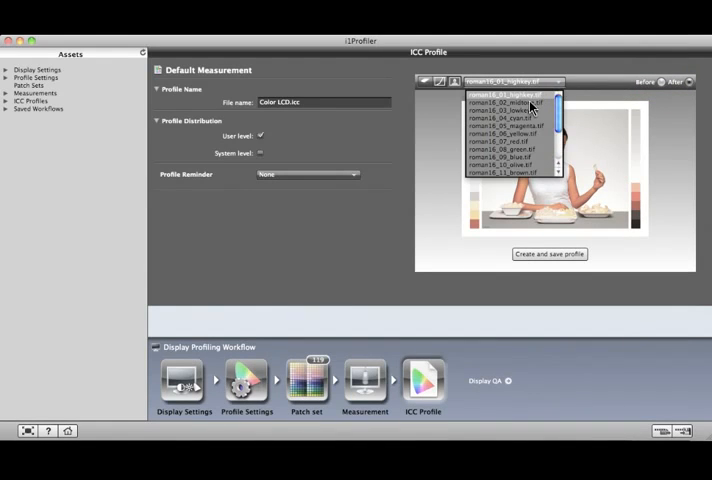
{"action": "left_click", "coordinate": [504, 104]}
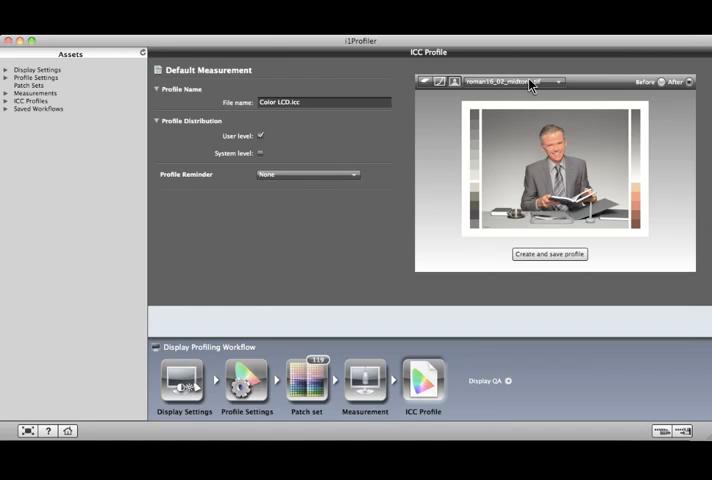
{"action": "left_click", "coordinate": [508, 80]}
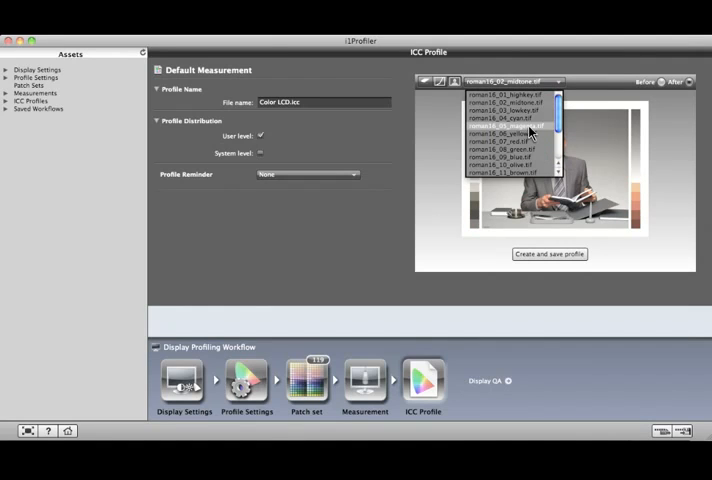
{"action": "left_click", "coordinate": [504, 156]}
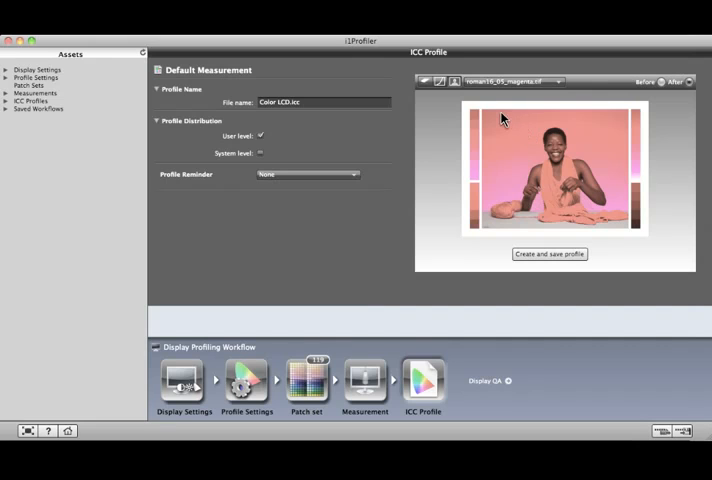
{"action": "left_click", "coordinate": [438, 82]}
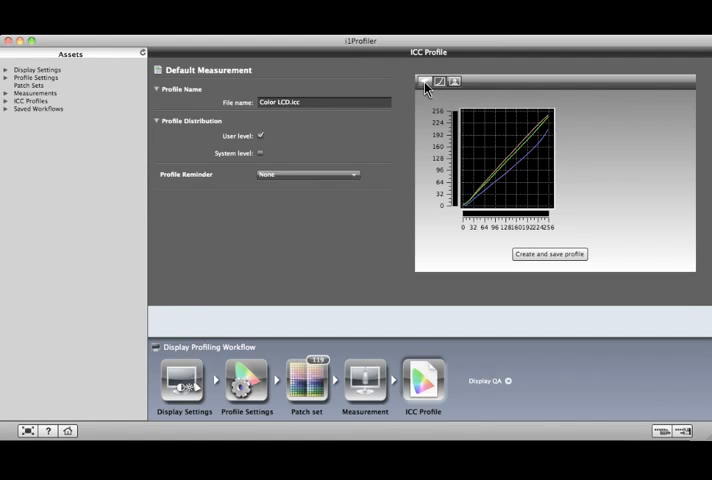
Switch the profile preview from the tone curves graph to the 3D gamut view.
{"action": "left_click", "coordinate": [438, 82]}
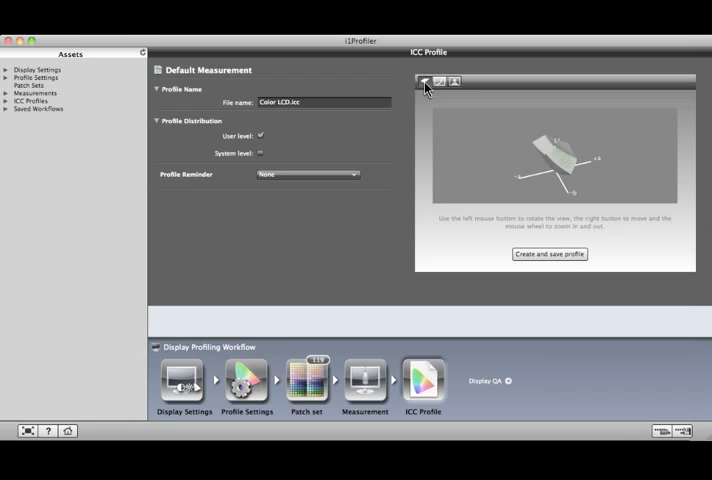